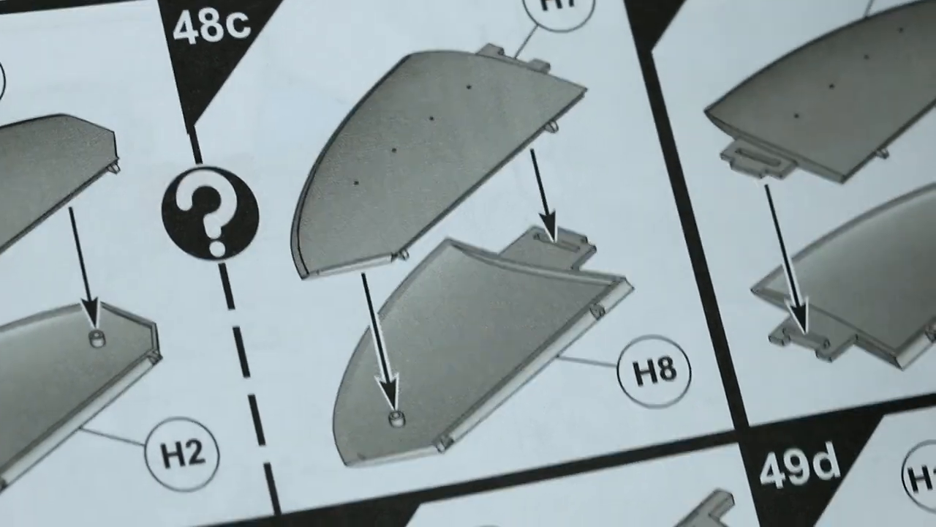
pyautogui.scroll(-3)
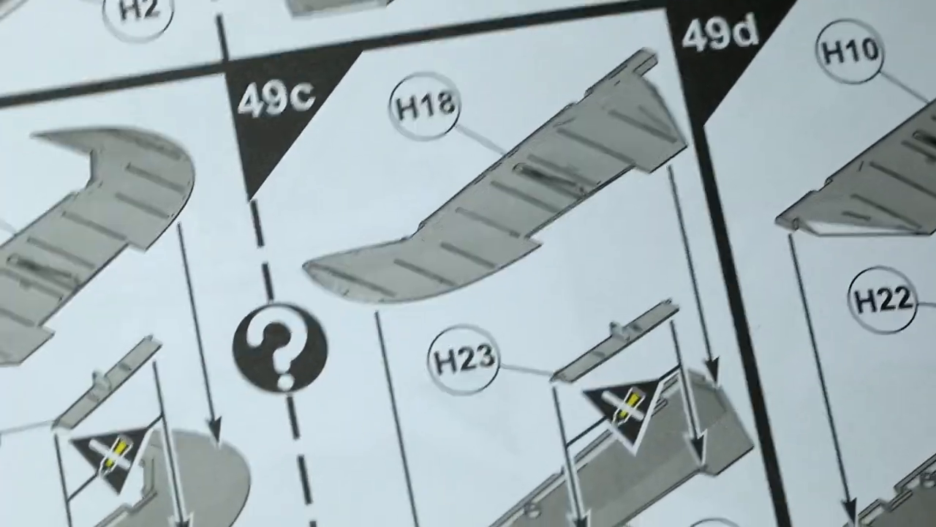